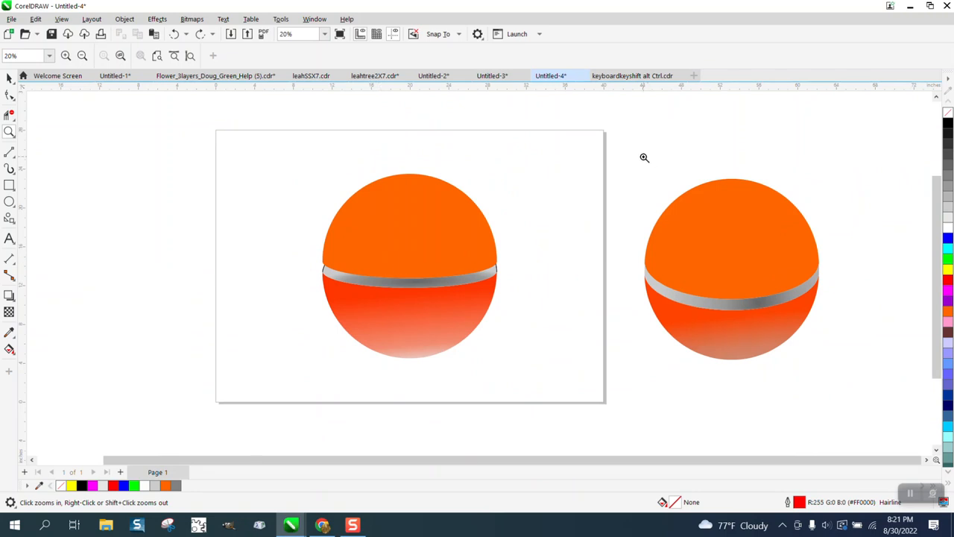
- Zoom to the finished ball on the left and delete it from the page
left_click(480, 312)
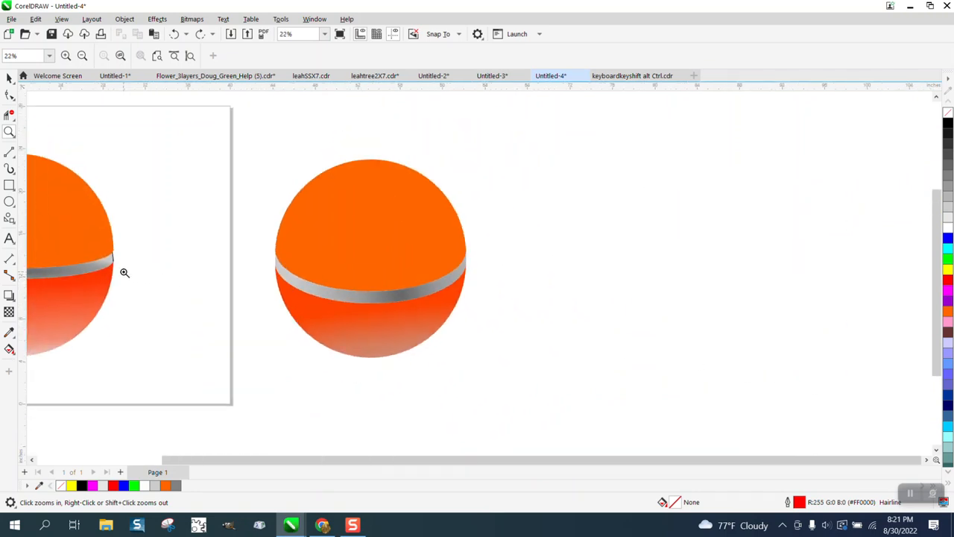
right_click(126, 272)
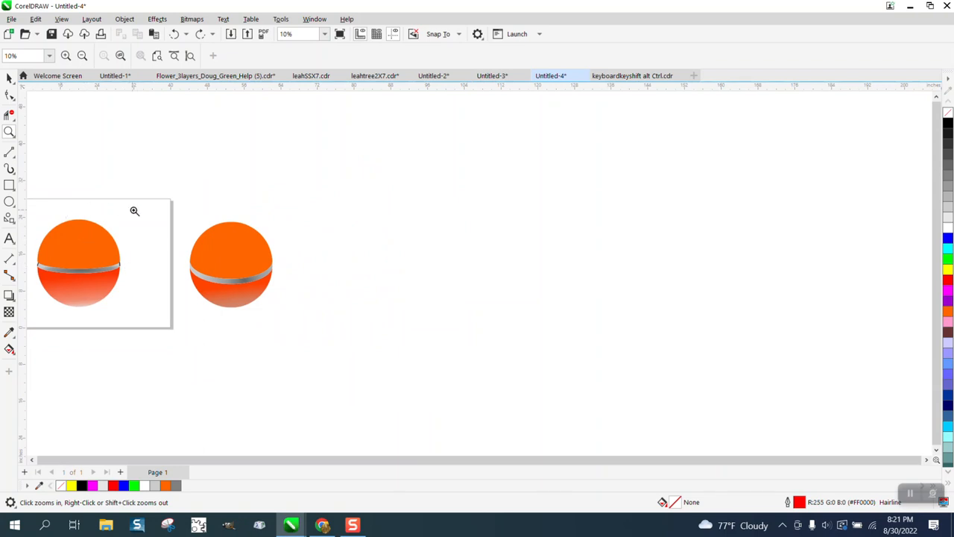
left_click(134, 211)
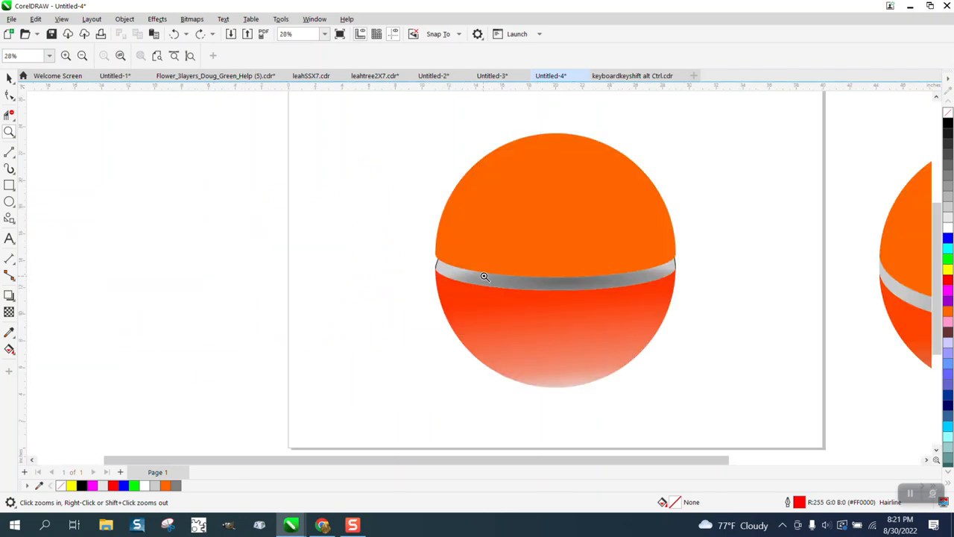
mouse_move(567, 230)
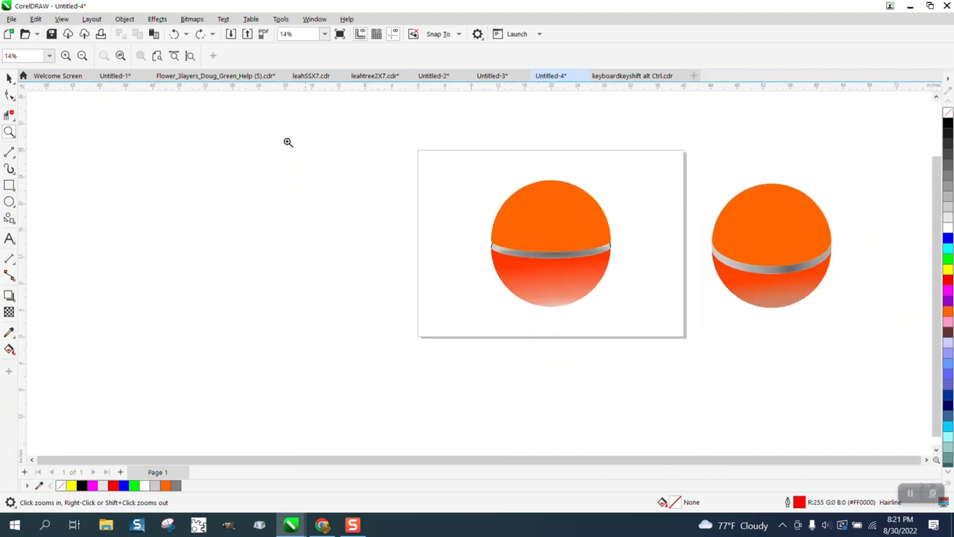
left_click(551, 239)
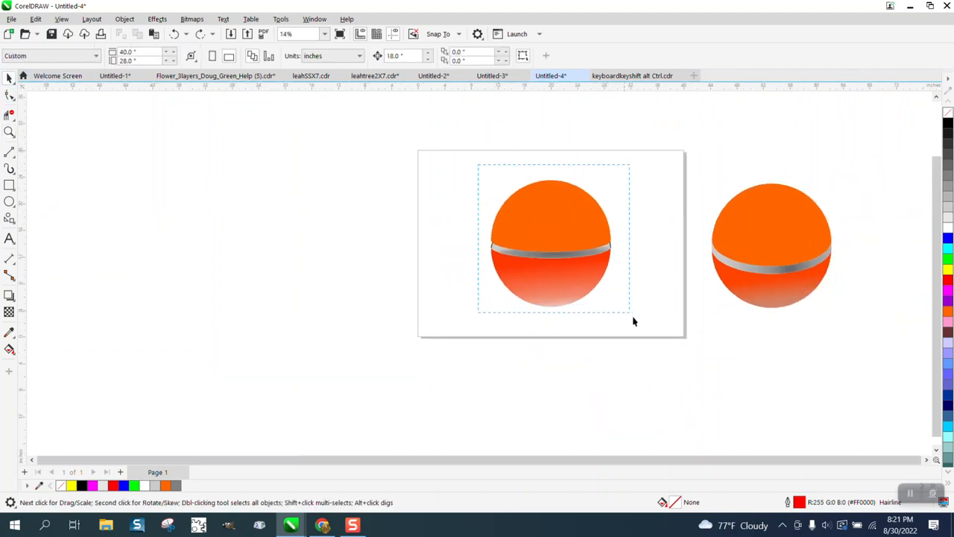
key("Delete")
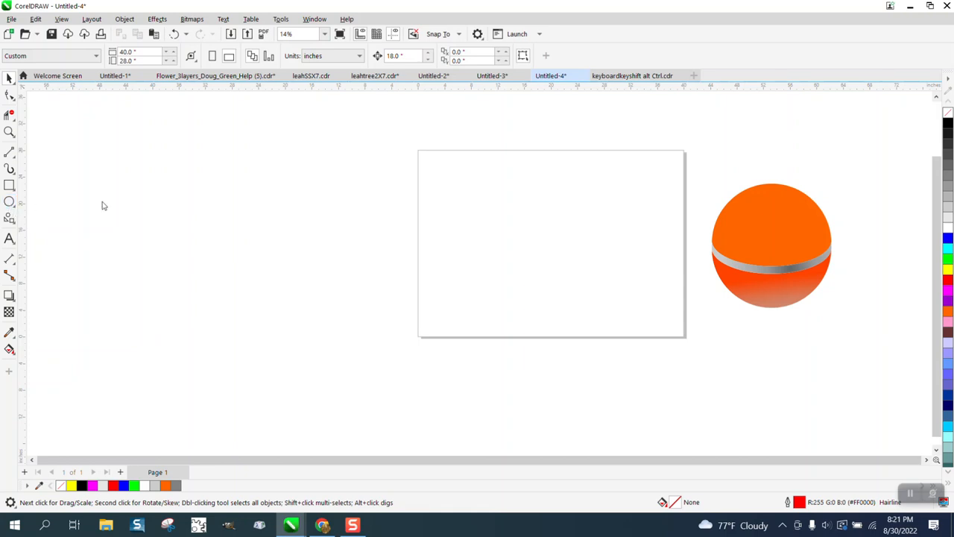
- Draw an outlined circle and move a flat ellipse across its middle
left_click_drag(486, 179, 616, 308)
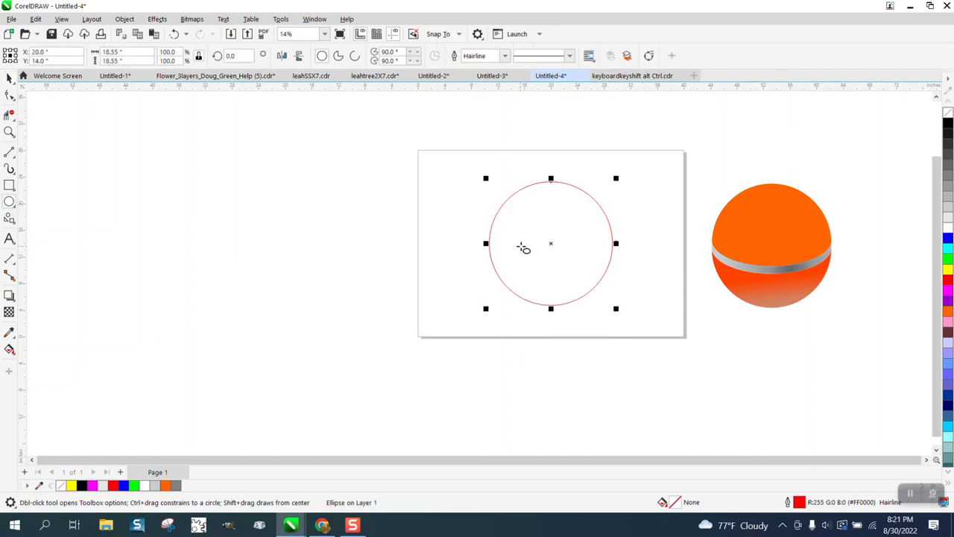
left_click(122, 59)
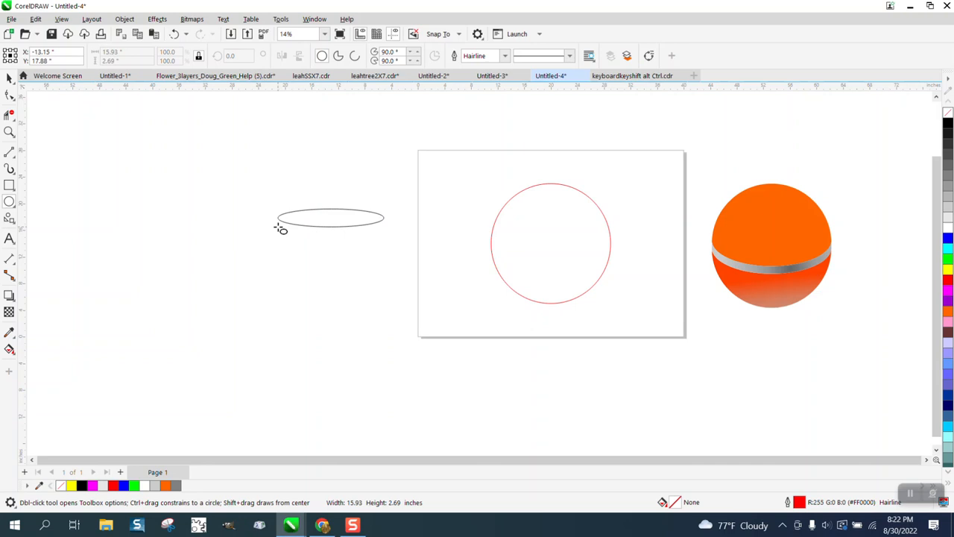
left_click(328, 218)
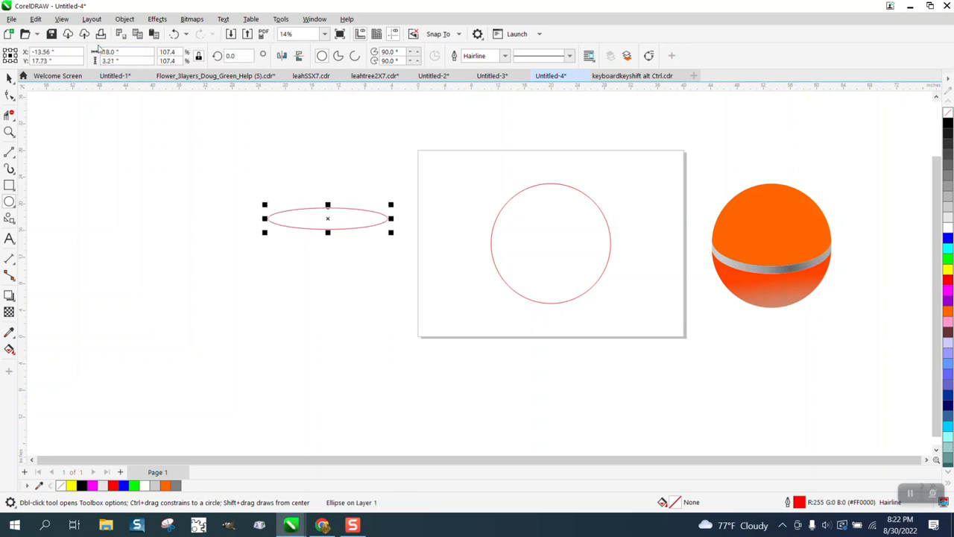
left_click_drag(328, 217, 552, 245)
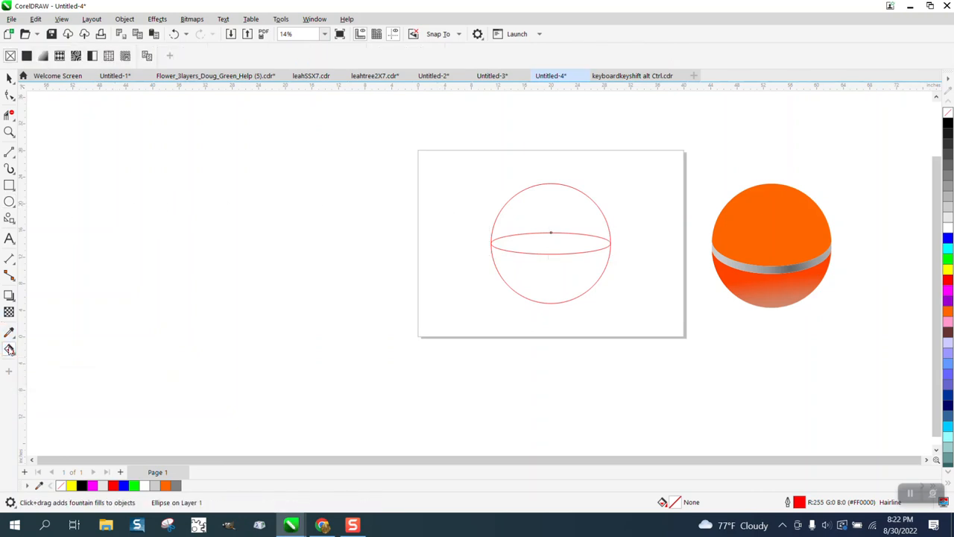
- Smart Fill the circle's enclosed regions with solid orange
left_click(9, 349)
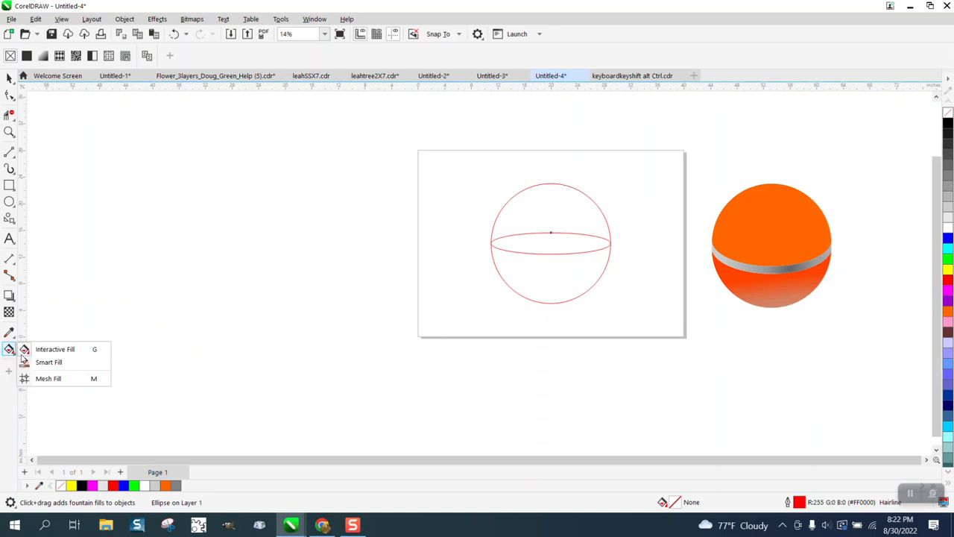
left_click(49, 362)
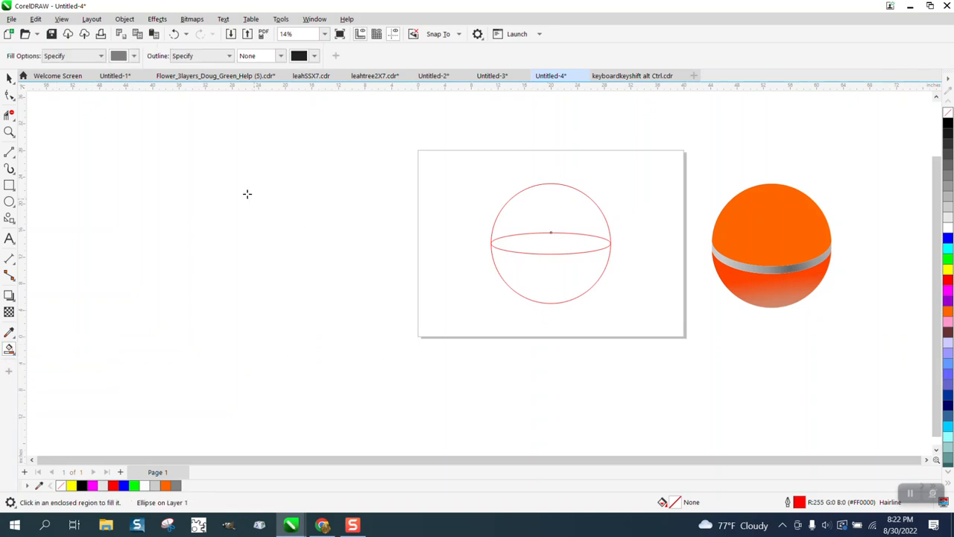
left_click(134, 55)
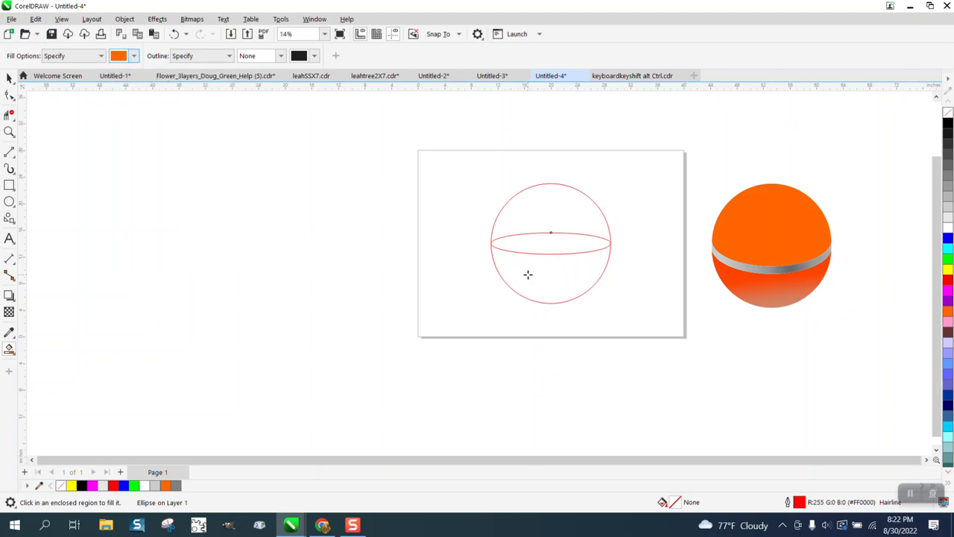
left_click(528, 274)
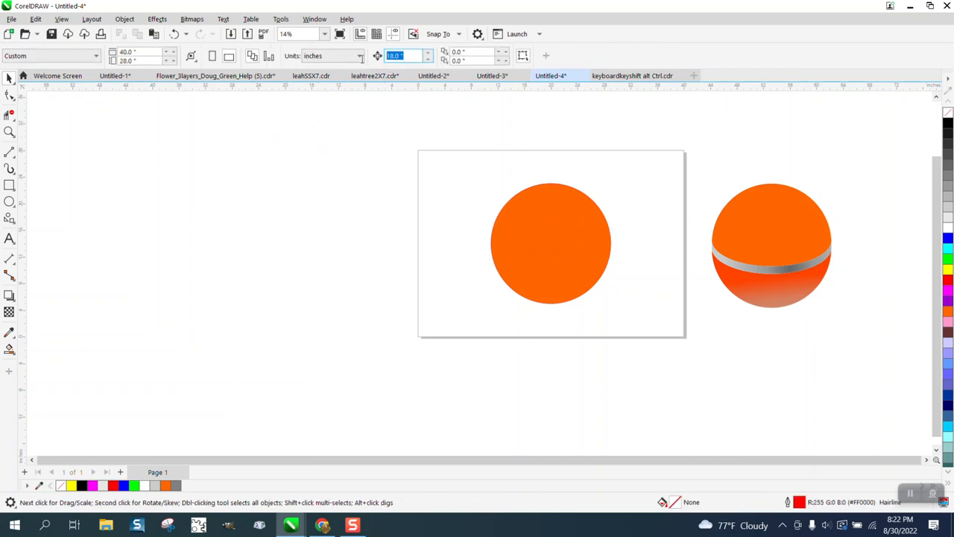
- Create the middle band with a 0.25 offset using Smart Fill with no outline
type(".25")
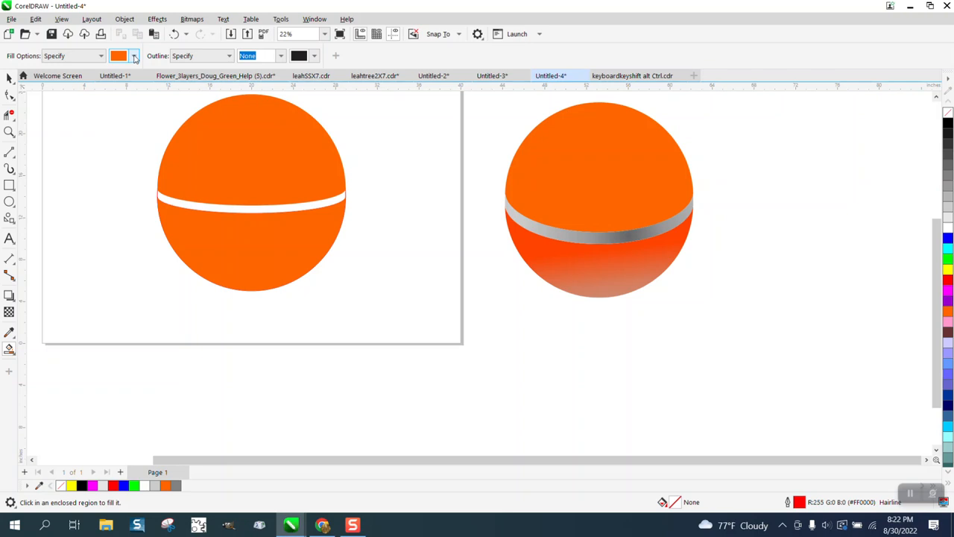
left_click(134, 55)
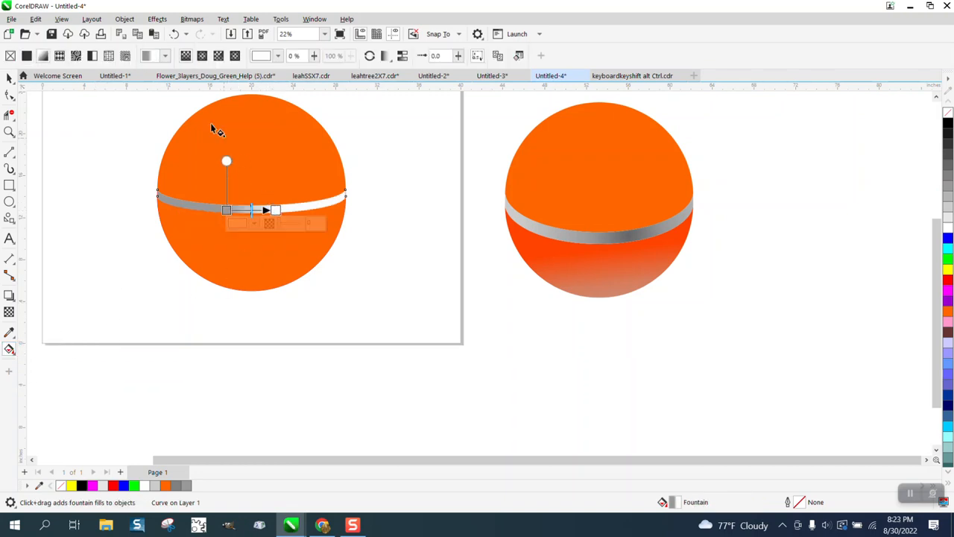
mouse_move(202, 56)
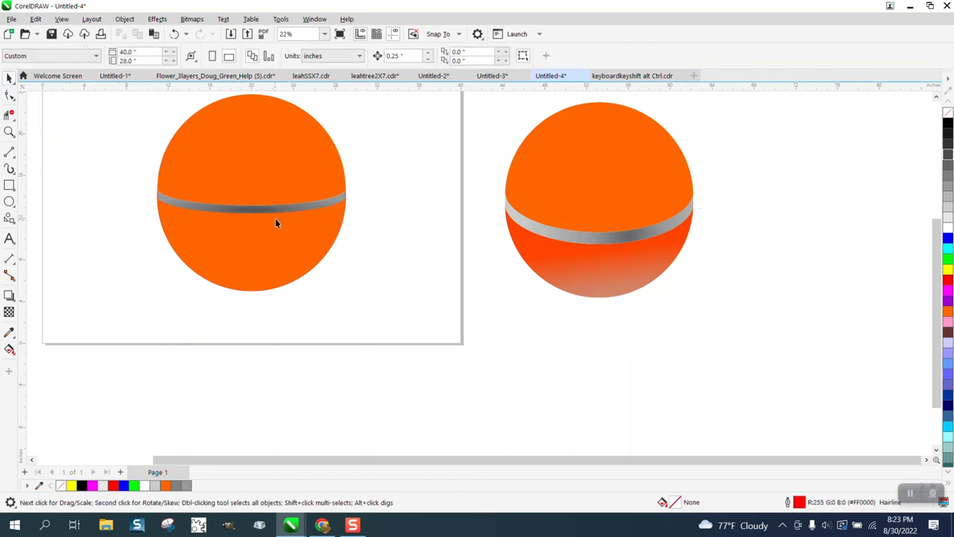
- Select the band after giving it a gray-to-white fountain fill
left_click(9, 131)
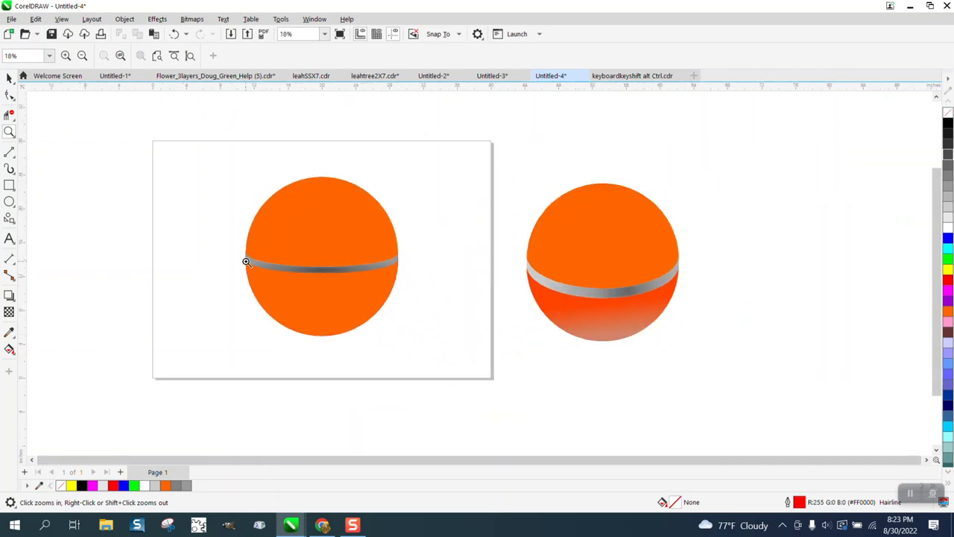
mouse_move(415, 271)
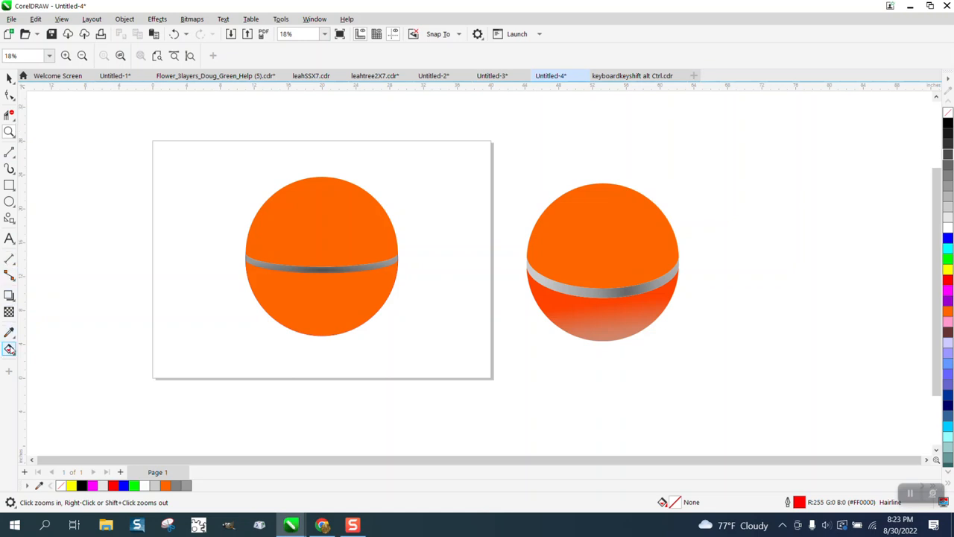
left_click(9, 349)
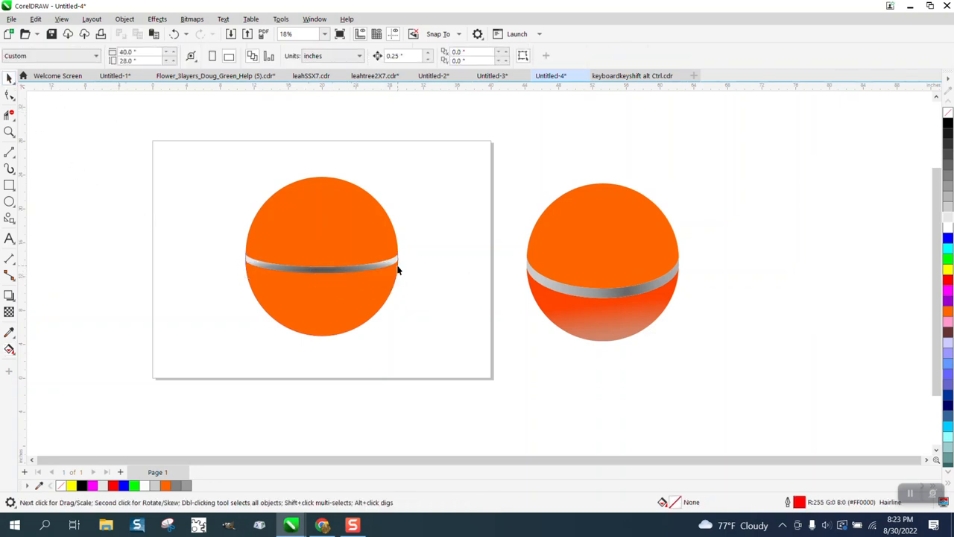
left_click(322, 256)
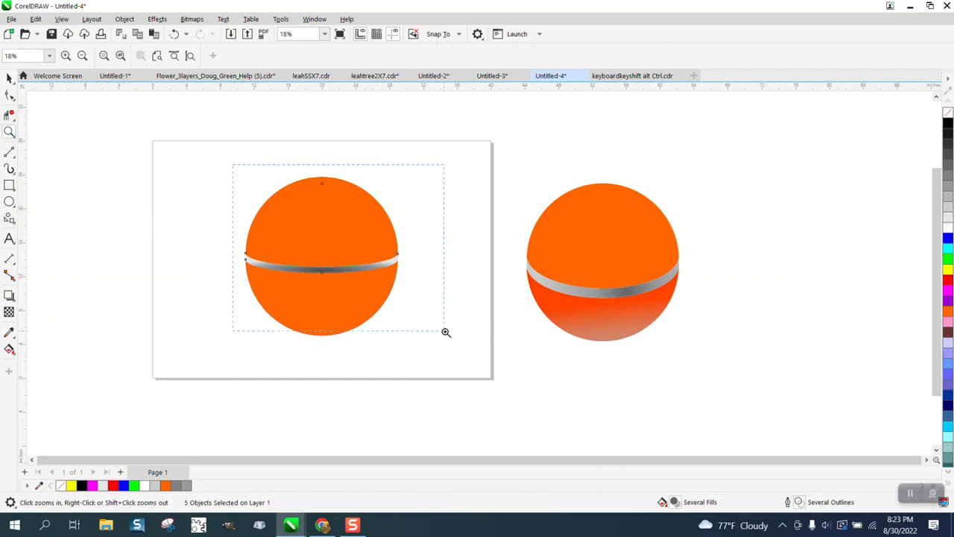
left_click(446, 332)
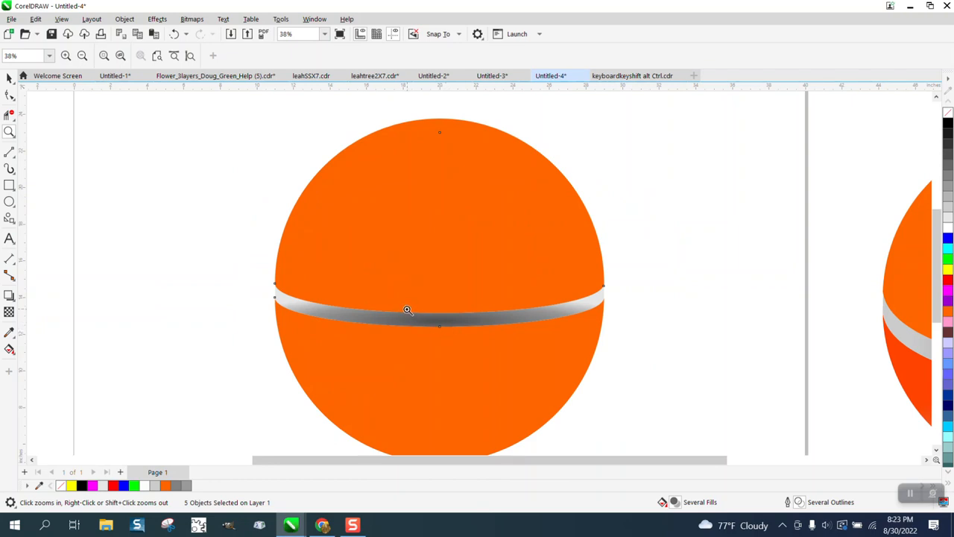